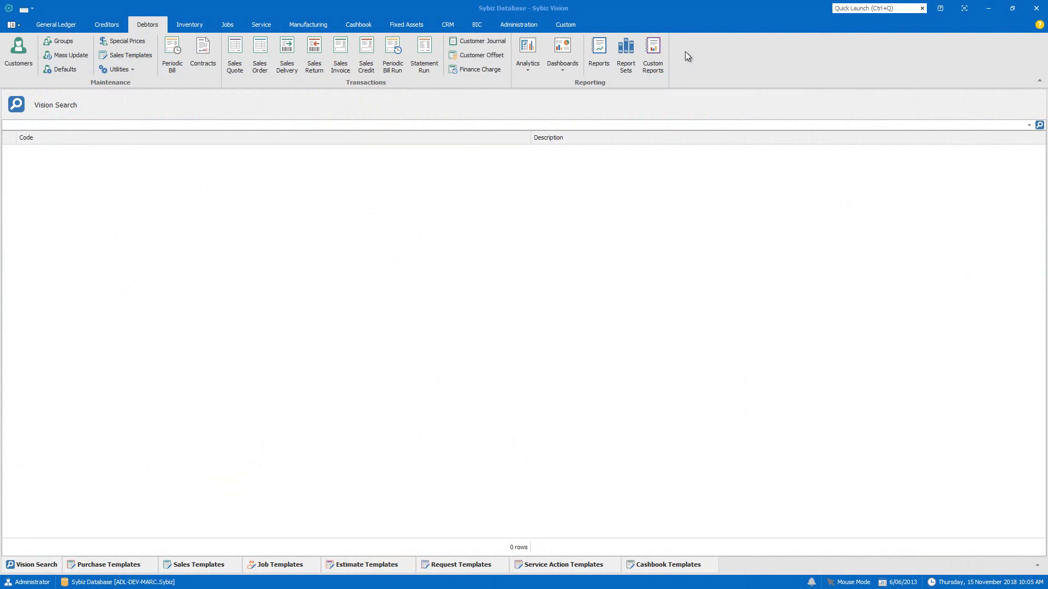
mouse_move(158, 474)
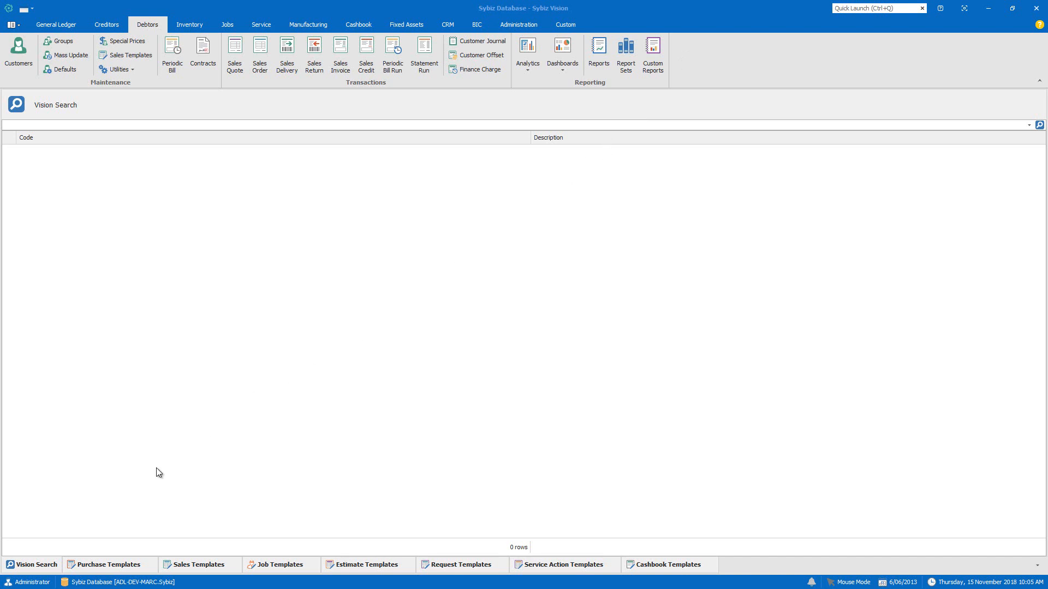
Browse the Purchase, Job, Estimate, Service Action and Cashbook template lists
left_click(105, 565)
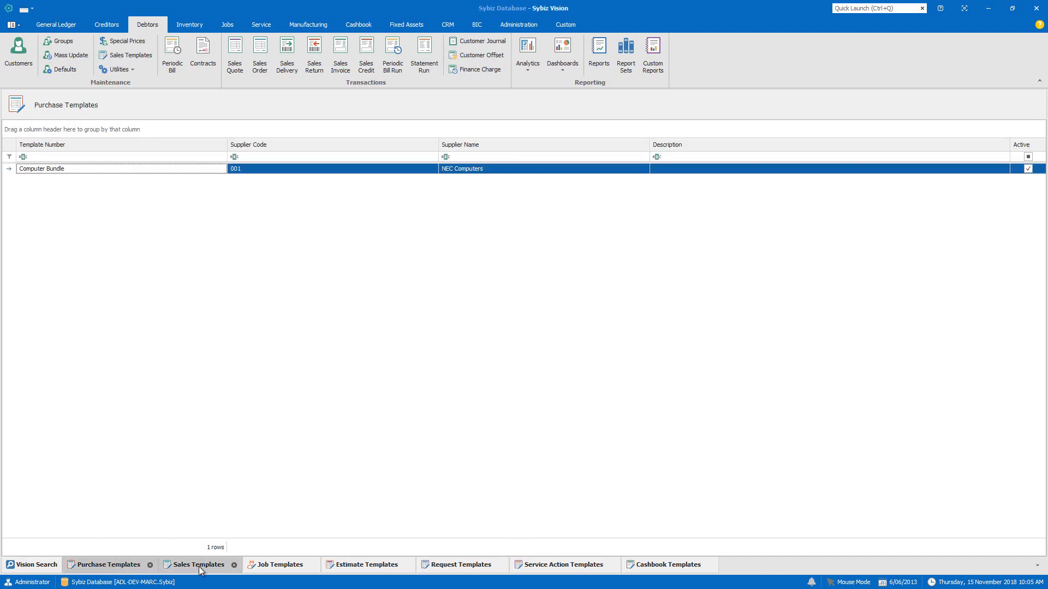
left_click(280, 565)
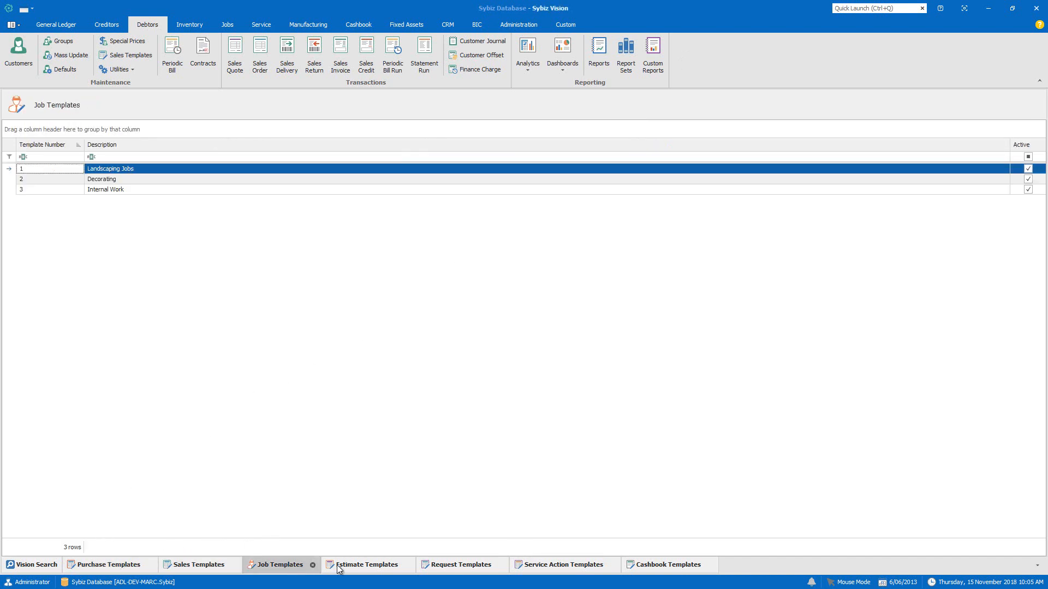
left_click(366, 565)
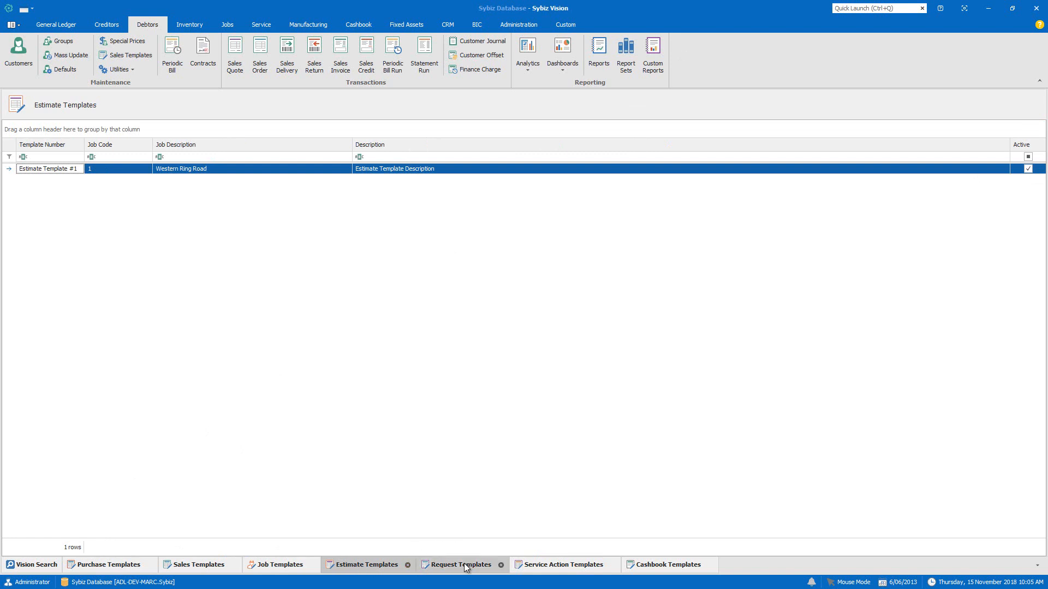
left_click(562, 565)
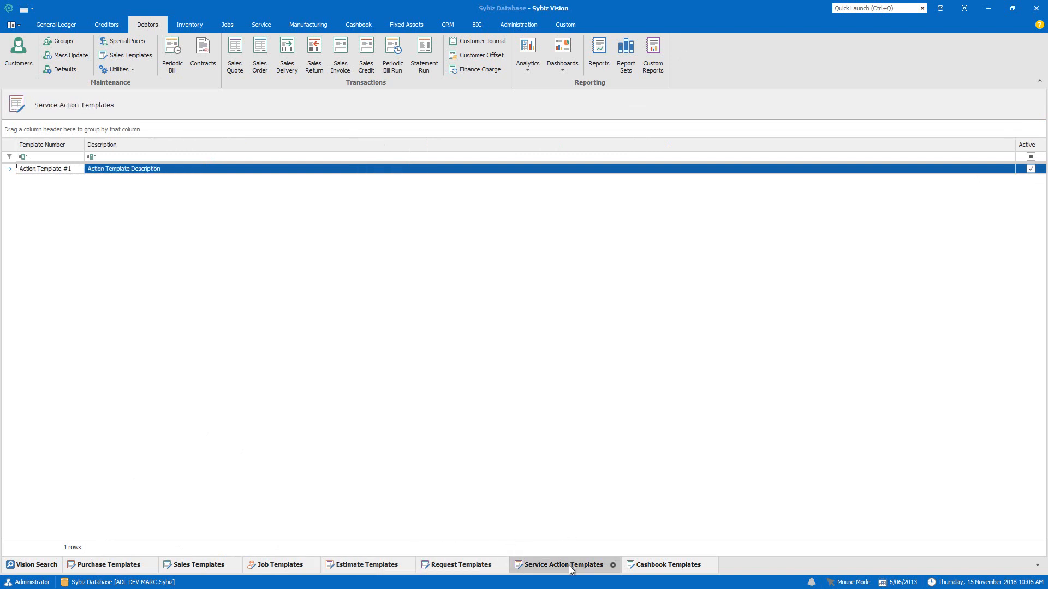
left_click(667, 564)
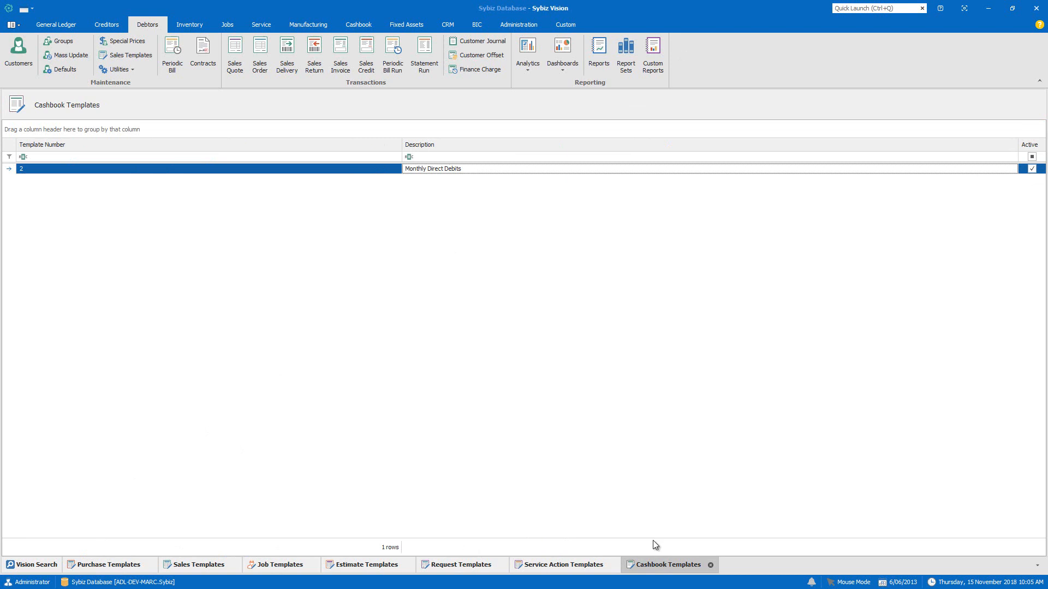
mouse_move(633, 455)
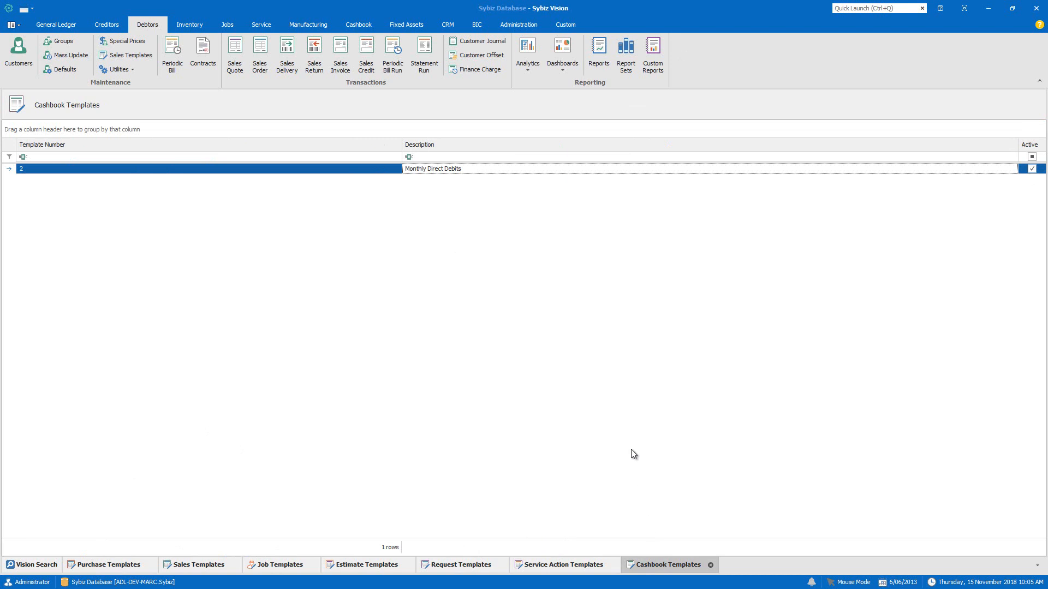
mouse_move(491, 458)
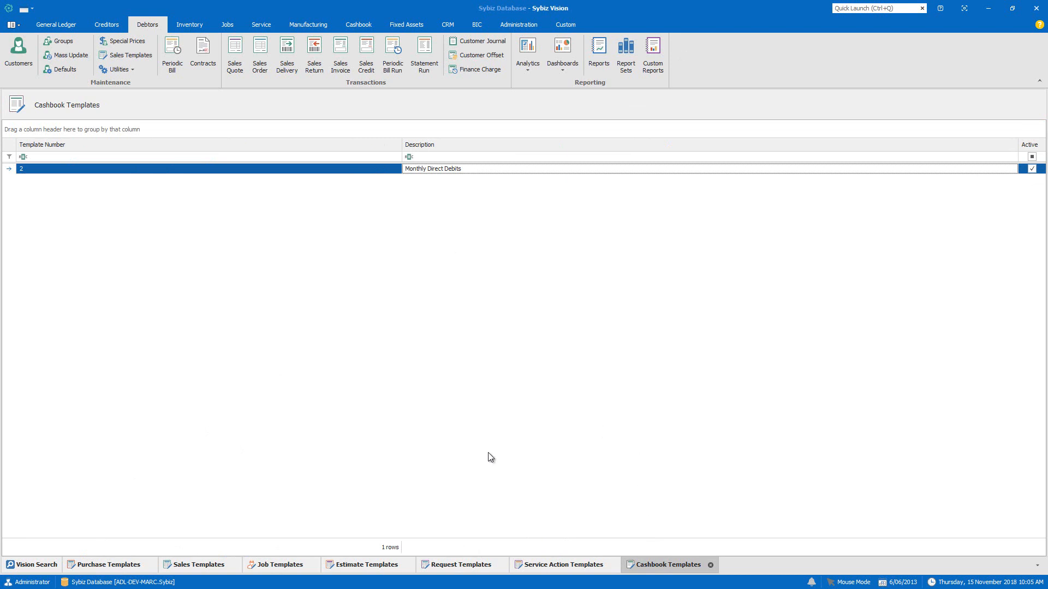
Open the Valentine's Day Flower Bundle template from the Sales Templates list
left_click(199, 565)
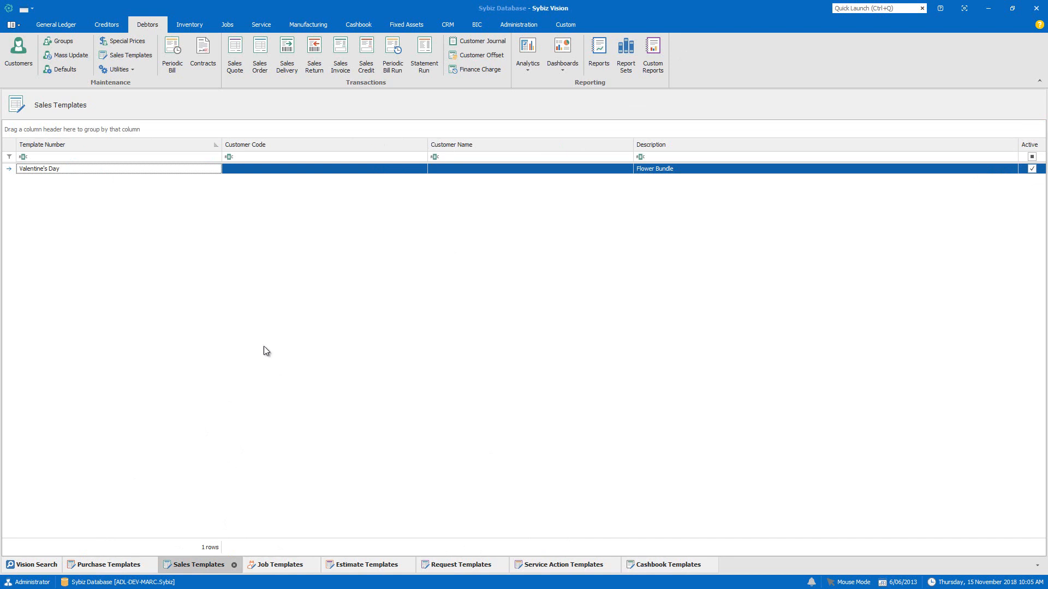
mouse_move(233, 196)
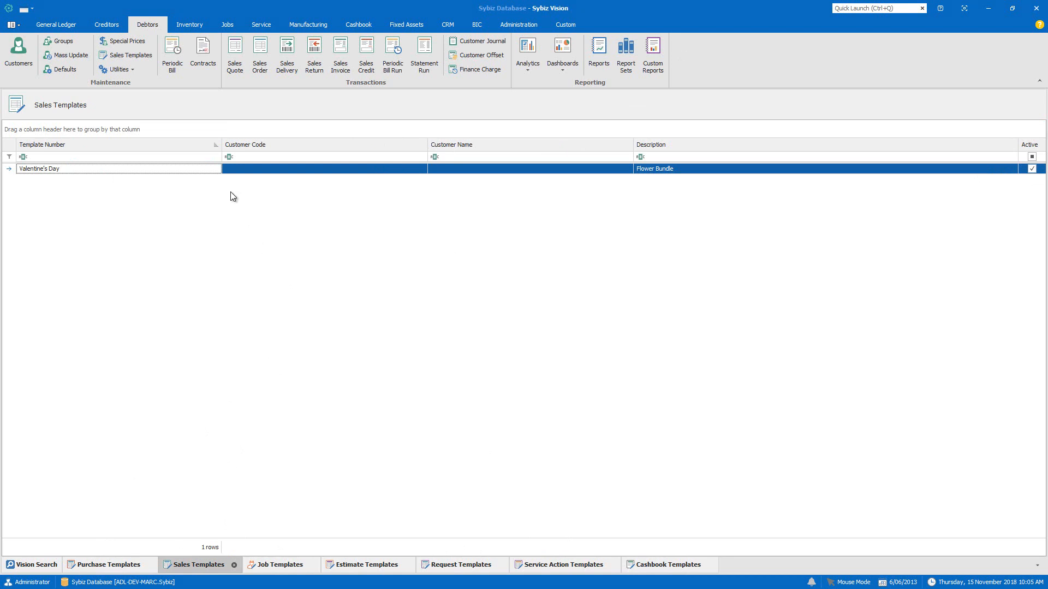
double_click(119, 169)
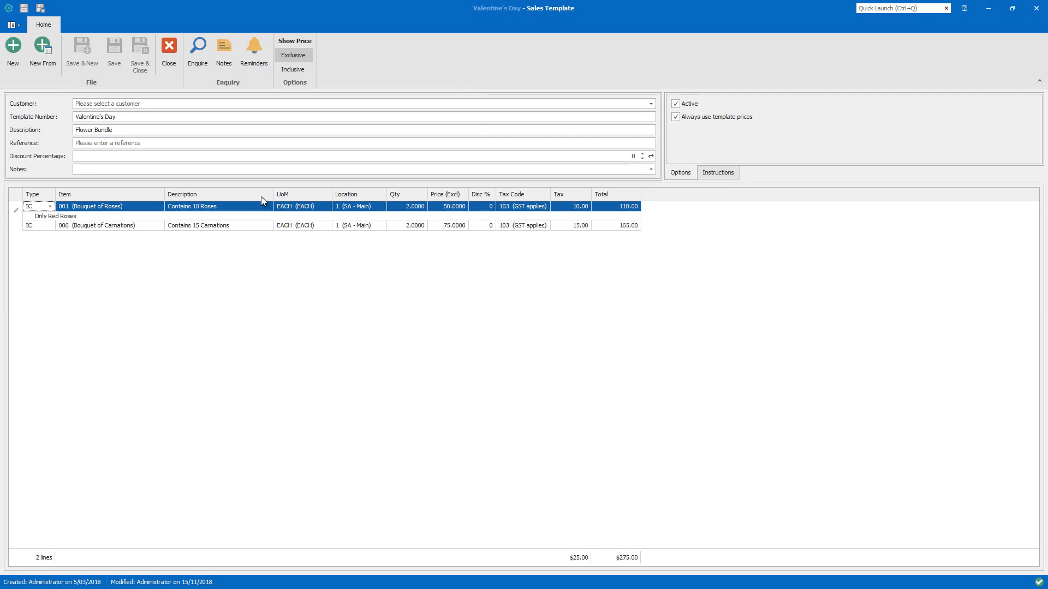
mouse_move(251, 182)
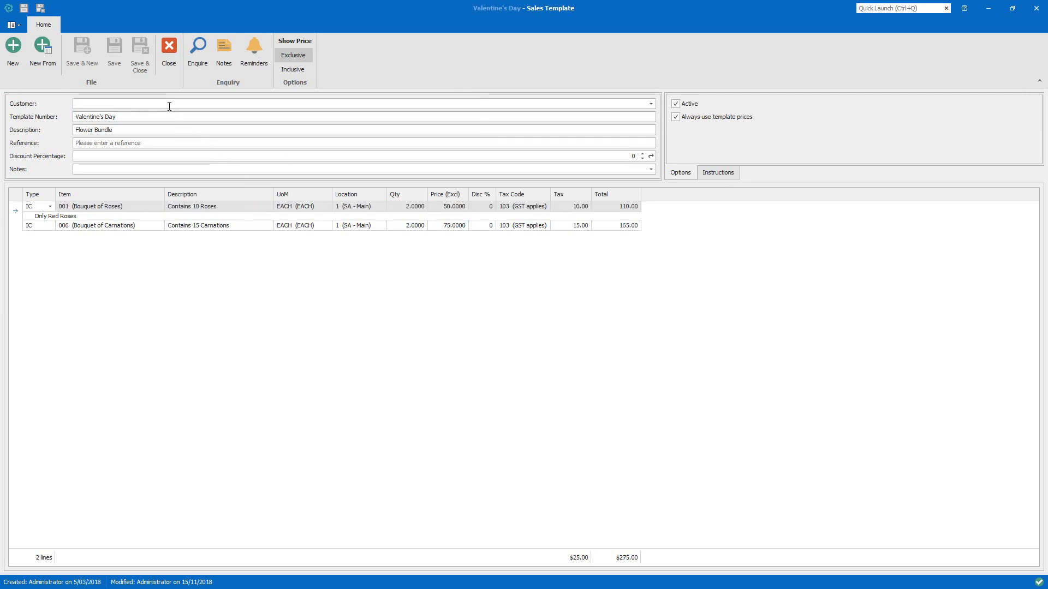
Review the Valentine's Day template's customer field, then close it without saving
left_click(200, 104)
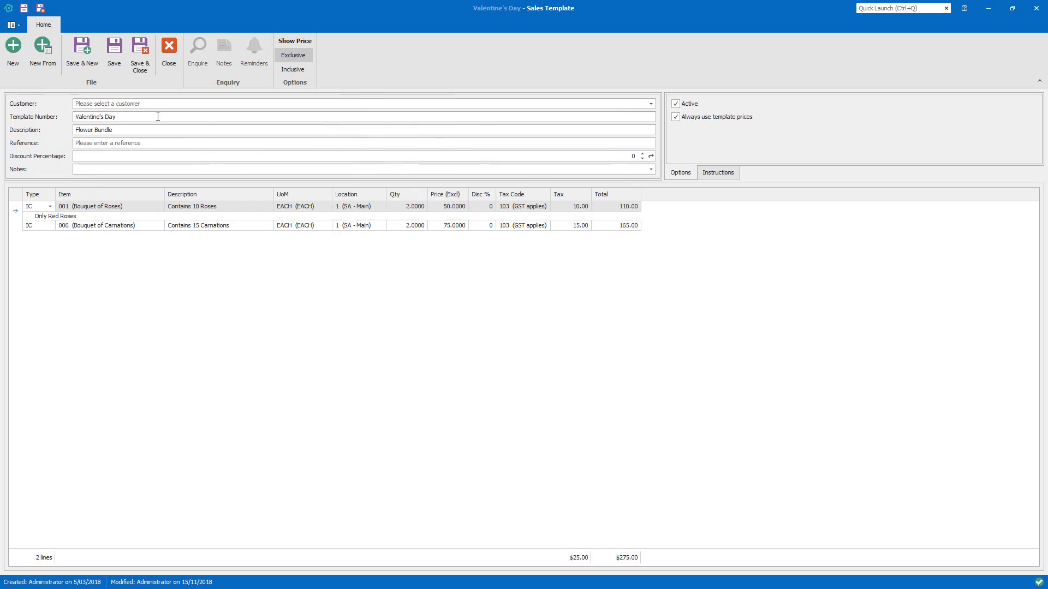
mouse_move(727, 141)
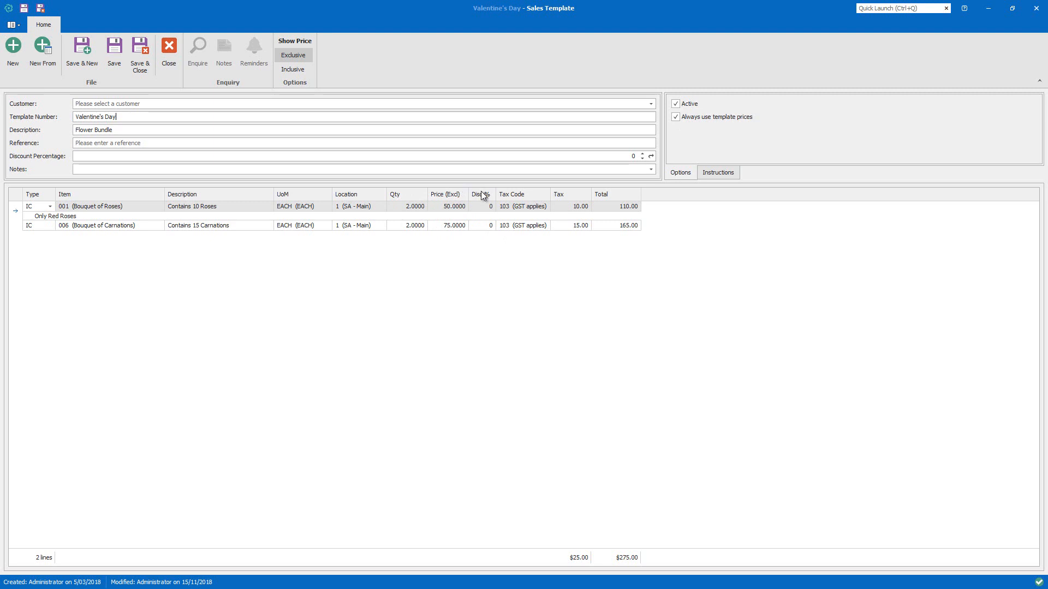
mouse_move(456, 212)
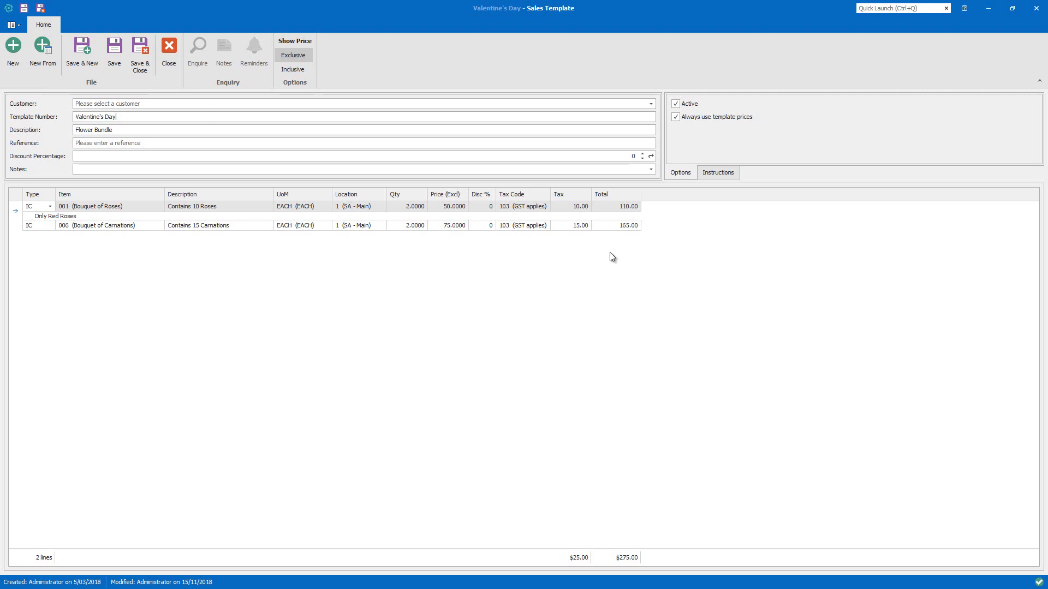
left_click(169, 51)
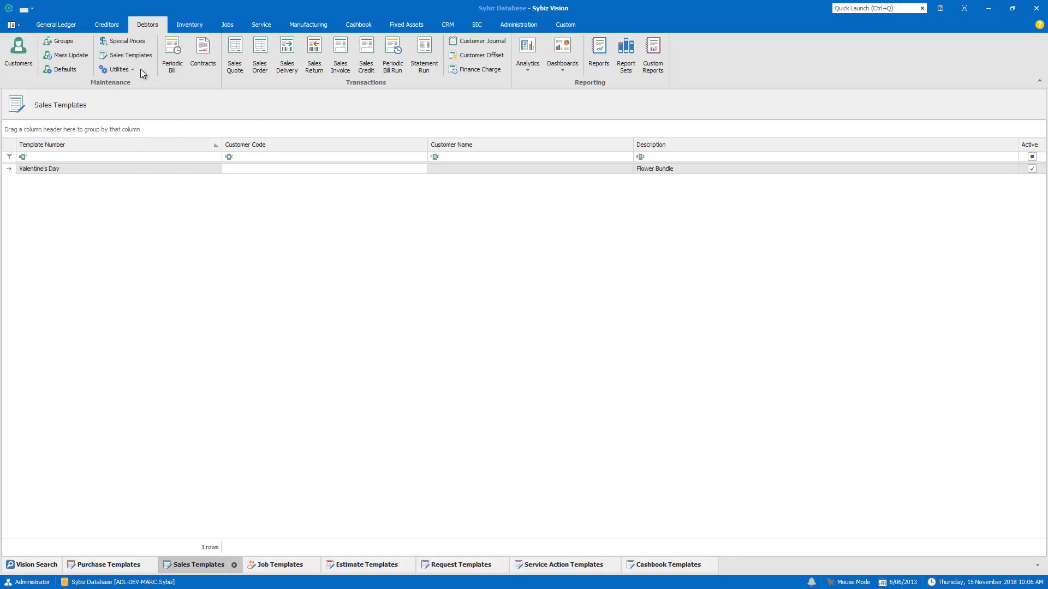
mouse_move(315, 86)
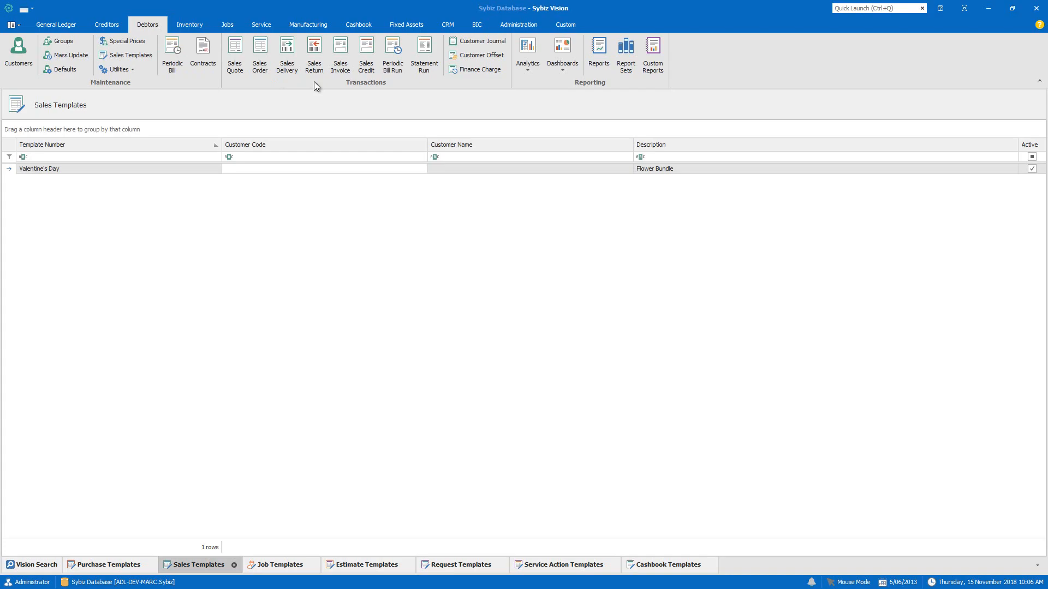
Start a new sales invoice for customer 045 and choose the Valentine's Day template
left_click(340, 55)
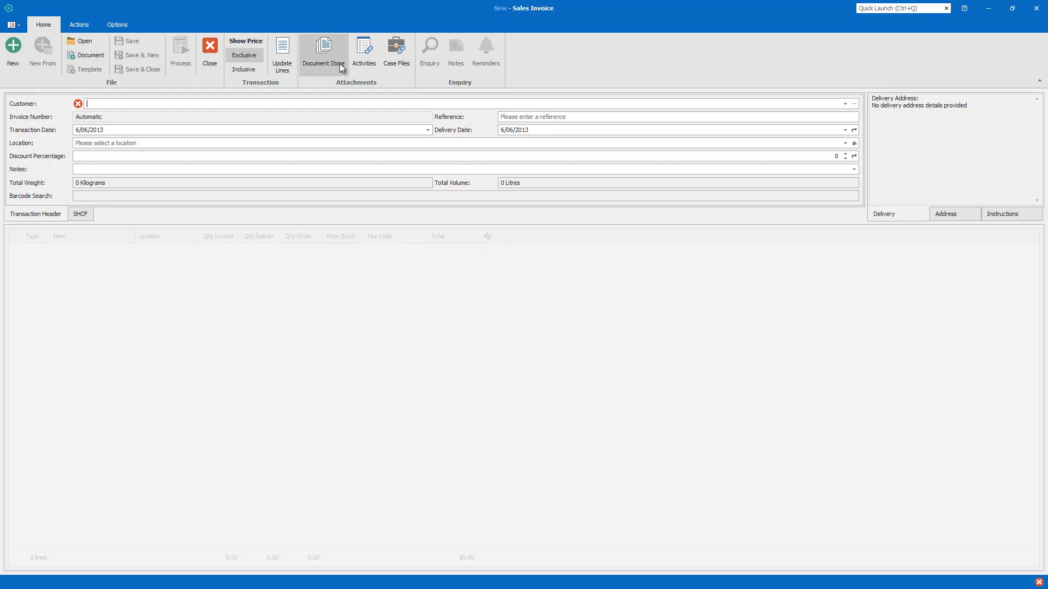
mouse_move(92, 72)
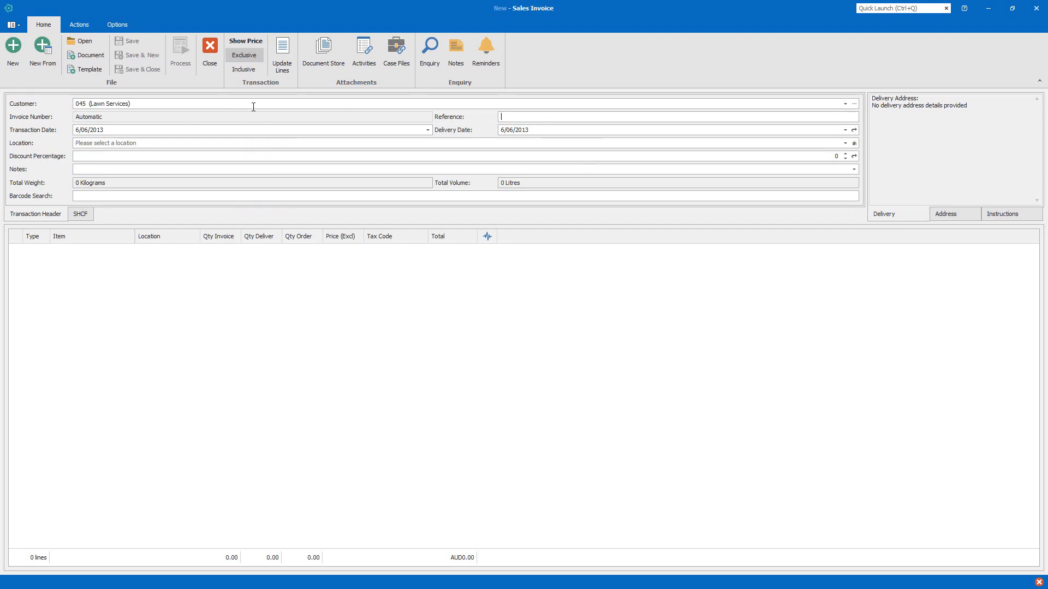
left_click(90, 69)
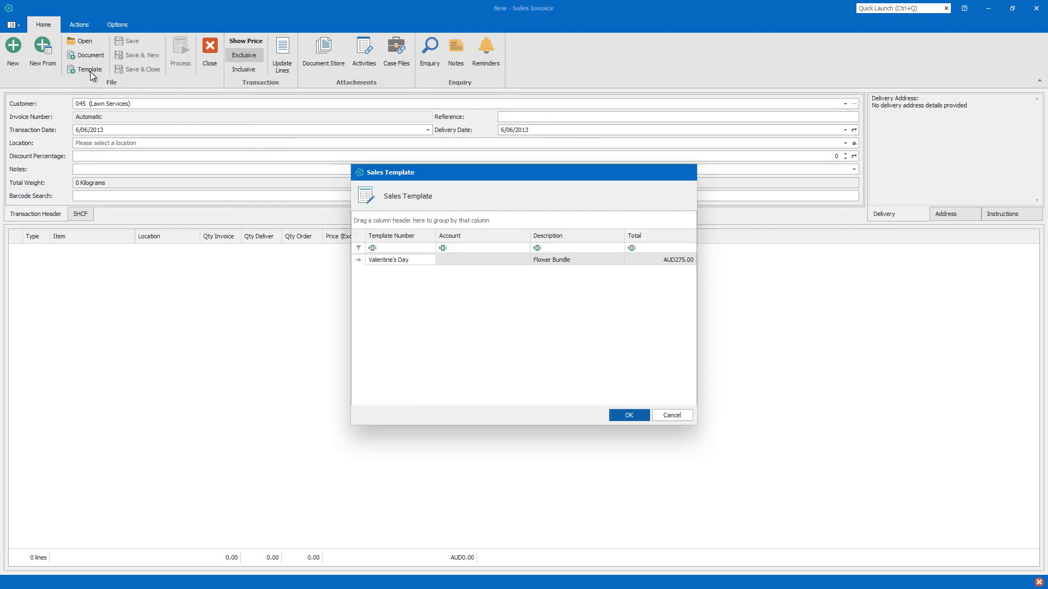
left_click(402, 259)
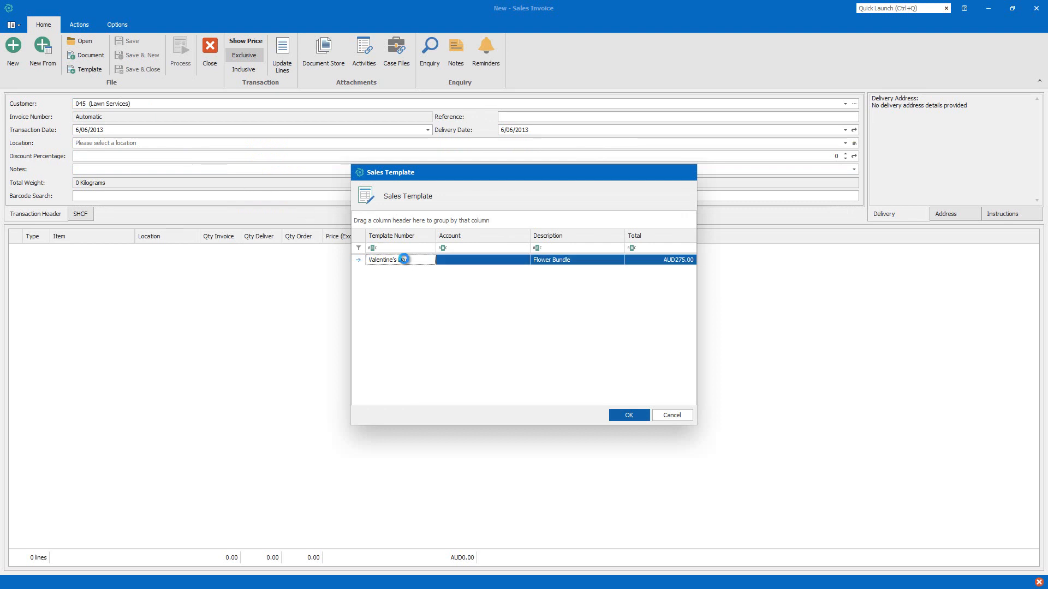
left_click(628, 414)
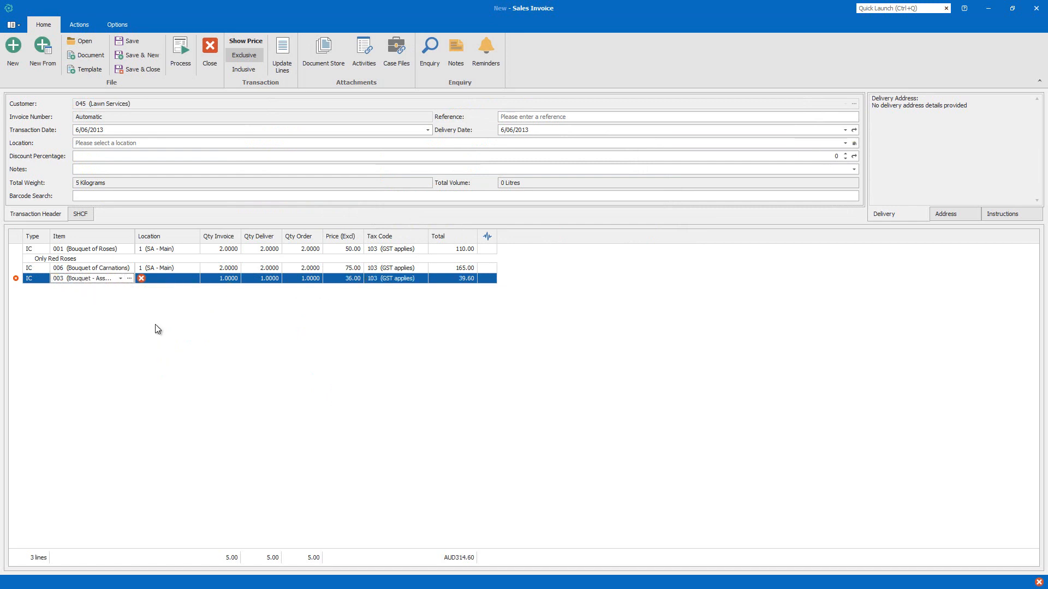
Select the Location cell of the new item 003 assorted bouquet line
left_click(167, 278)
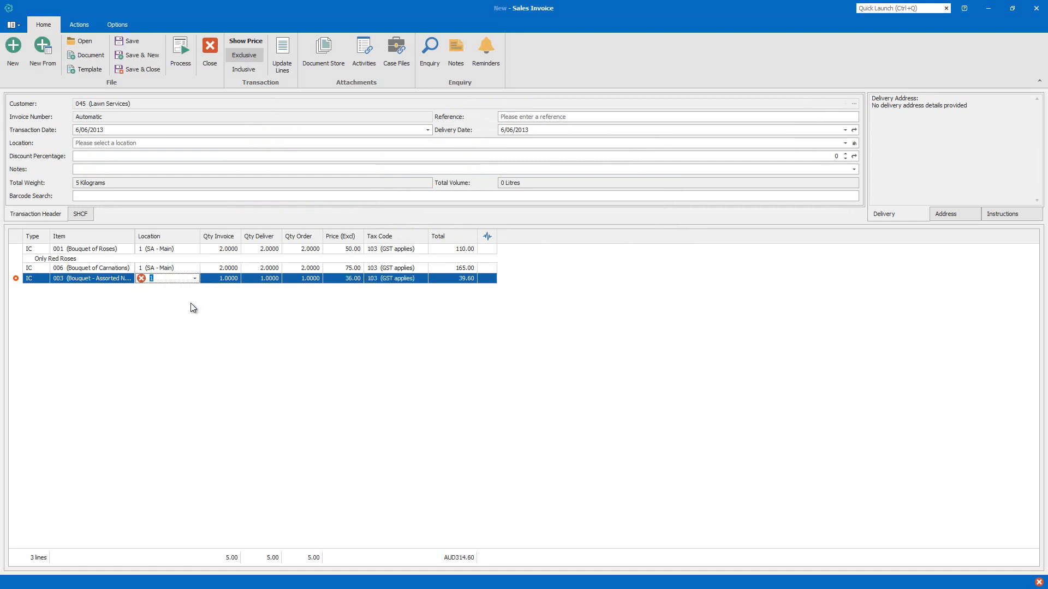